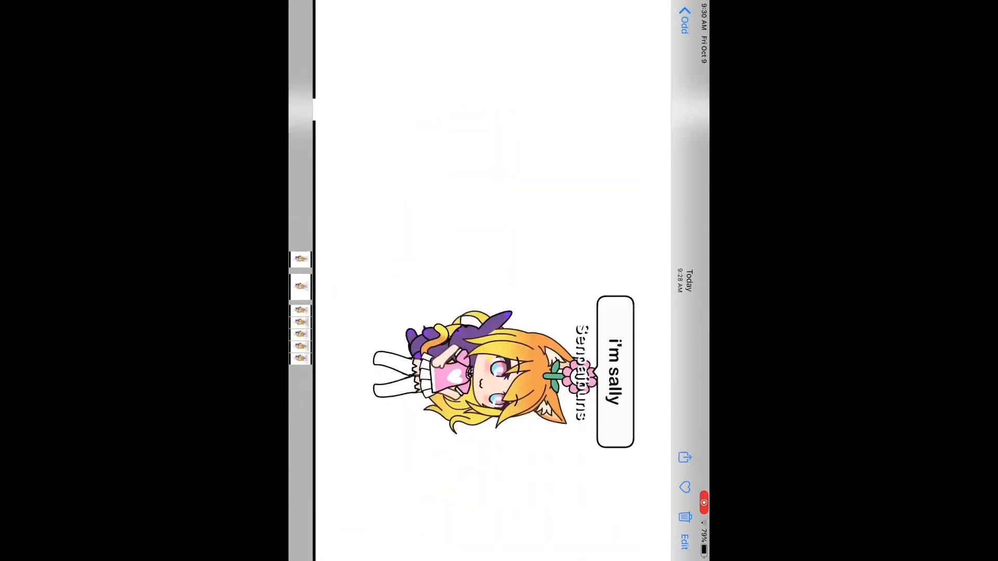
# Advance from the 'i'm sally' screenshot to the one whose speech bubble reads 'I'm new'
pyautogui.scroll(3)
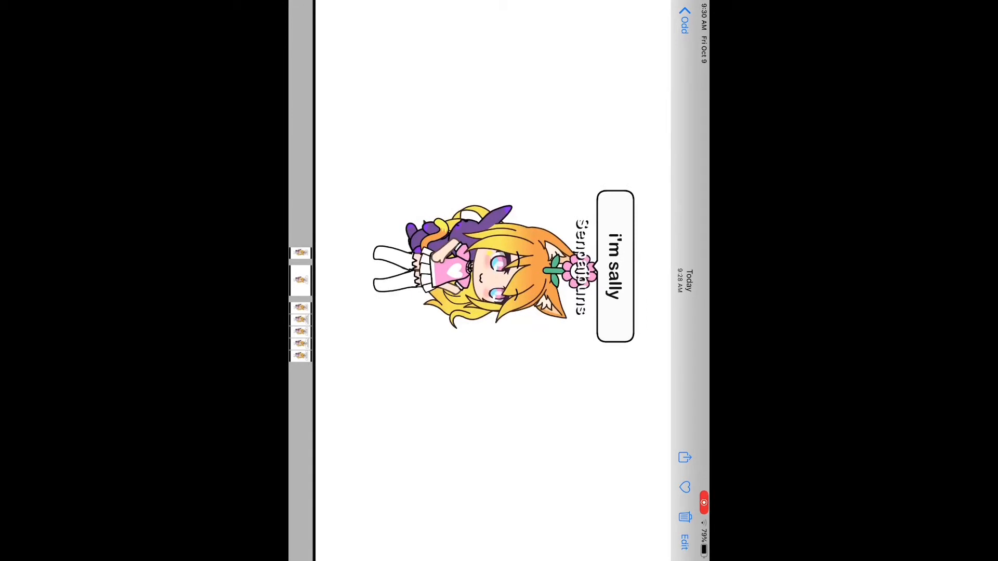
pyautogui.click(614, 265)
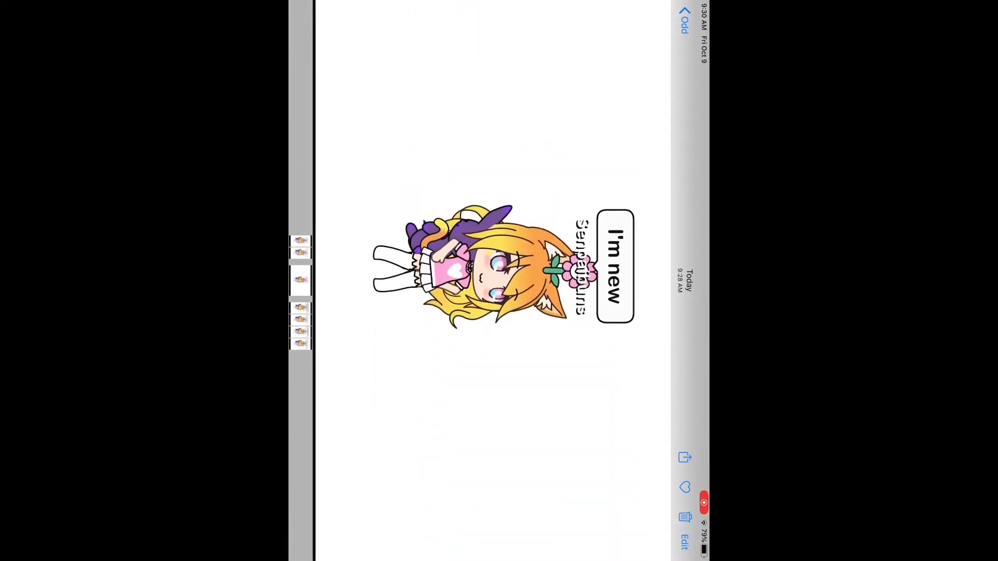